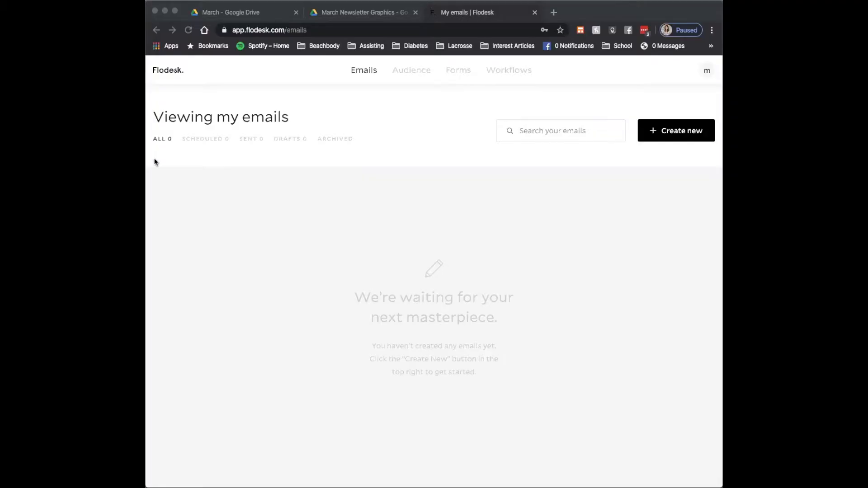
mouse_move(386, 214)
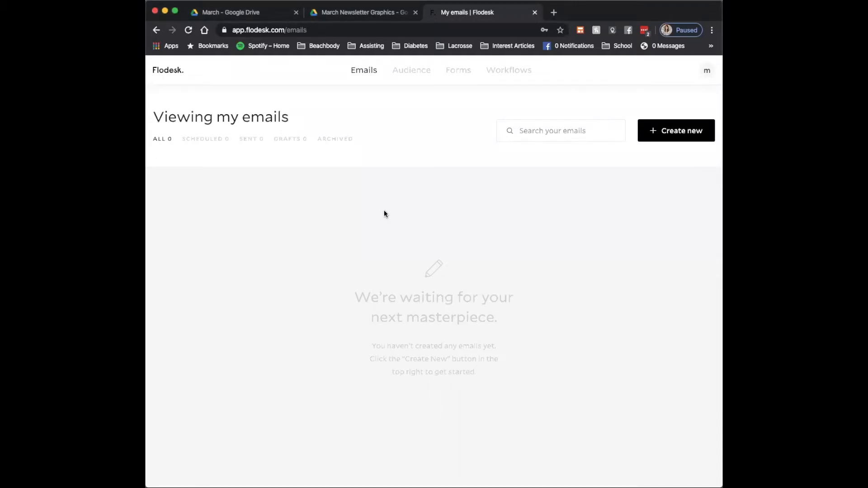
mouse_move(374, 216)
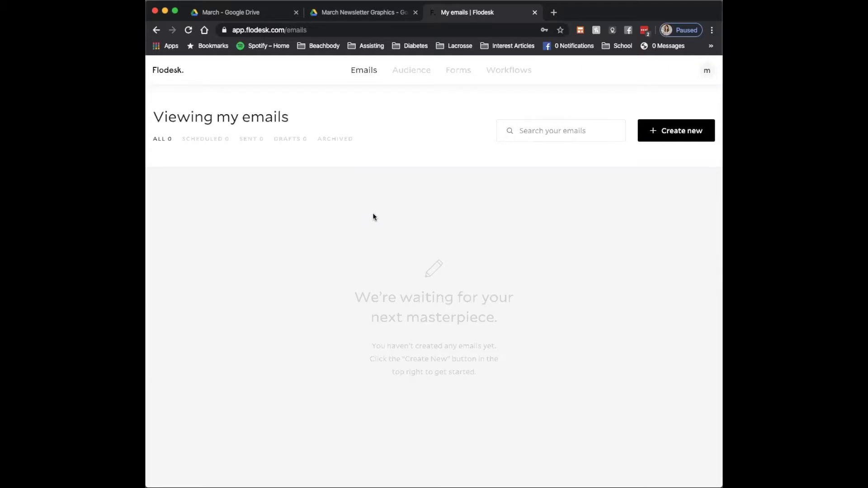
mouse_move(666, 141)
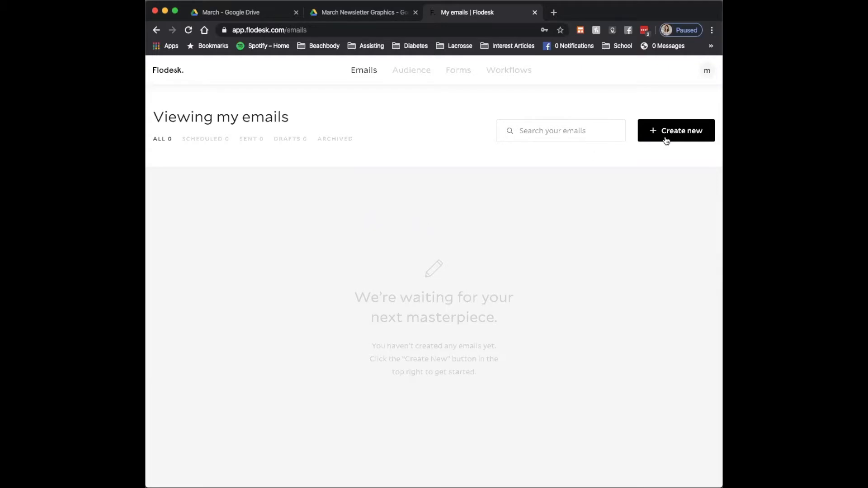
Step: Create a new email from a starting layout, named 'Test Email', and open its design editor
click(675, 130)
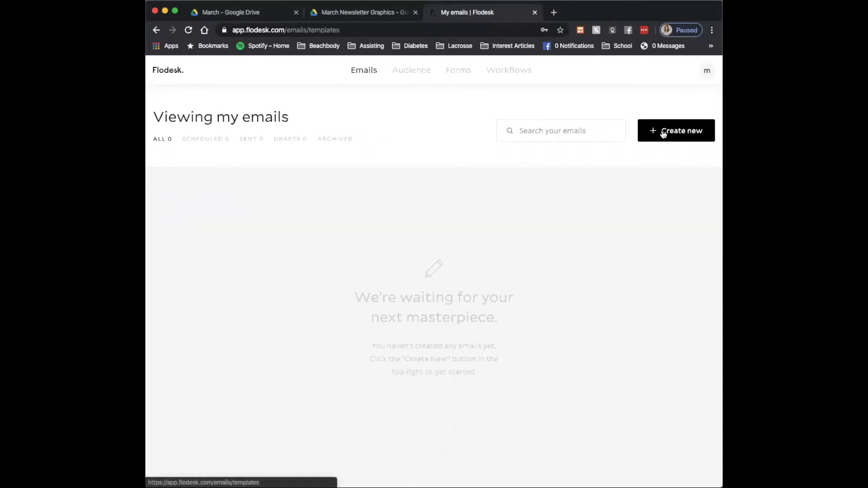
click(675, 130)
text(Test Email)
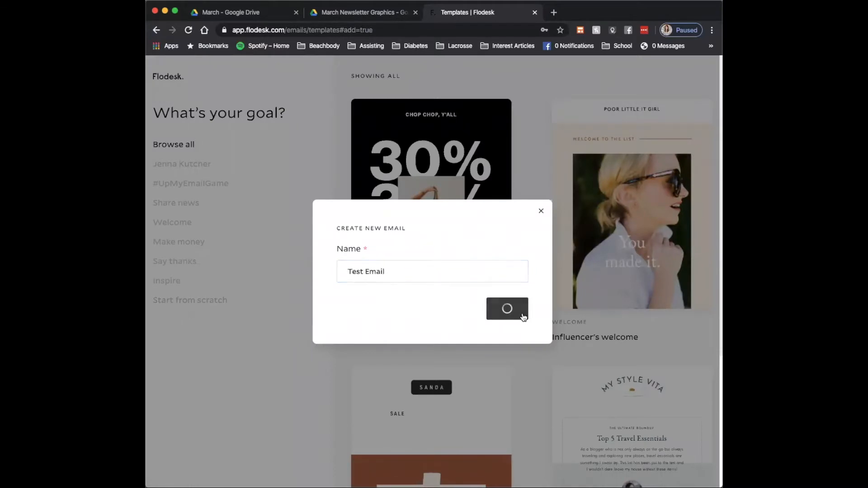
click(506, 308)
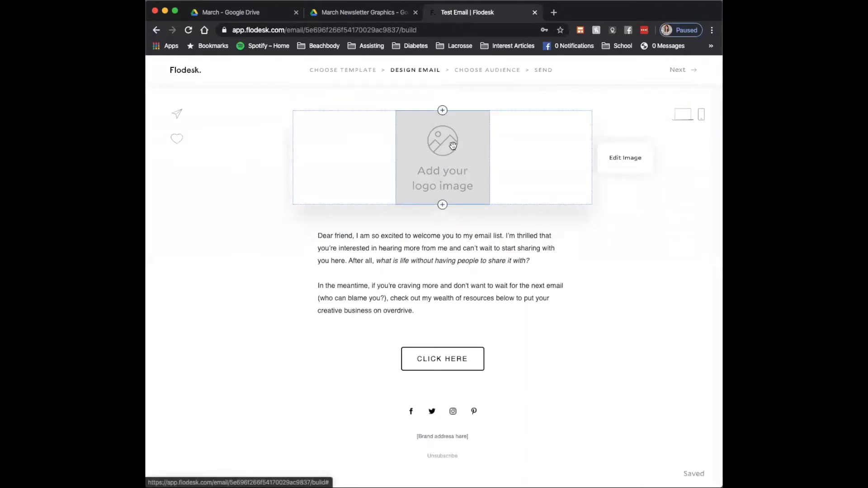
click(442, 157)
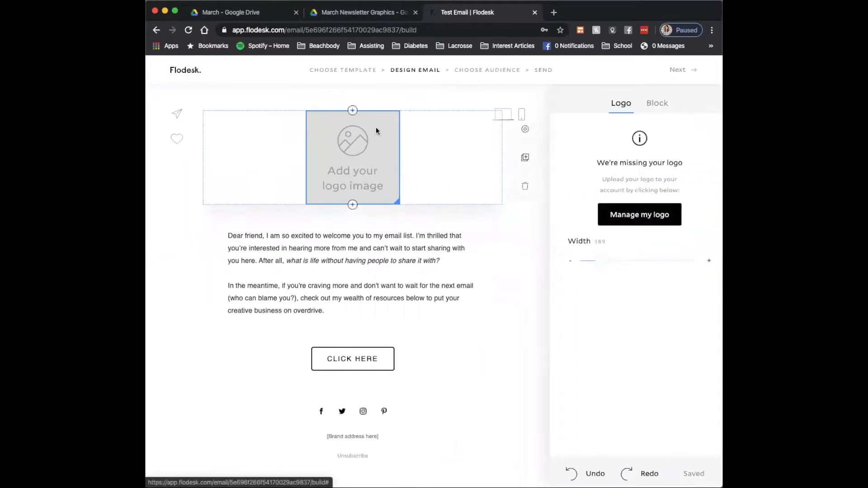
click(353, 206)
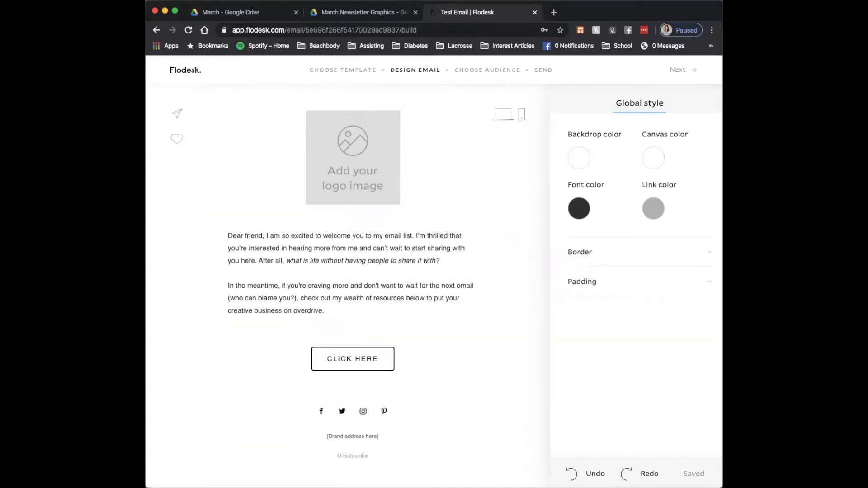
click(360, 12)
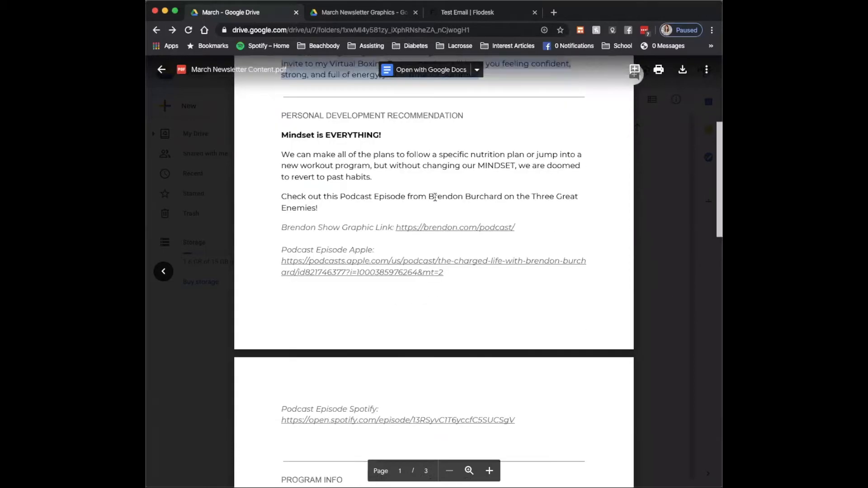
Step: Scroll the March Newsletter Content PDF to the GREETING section and select its three paragraphs
scroll(up, 3)
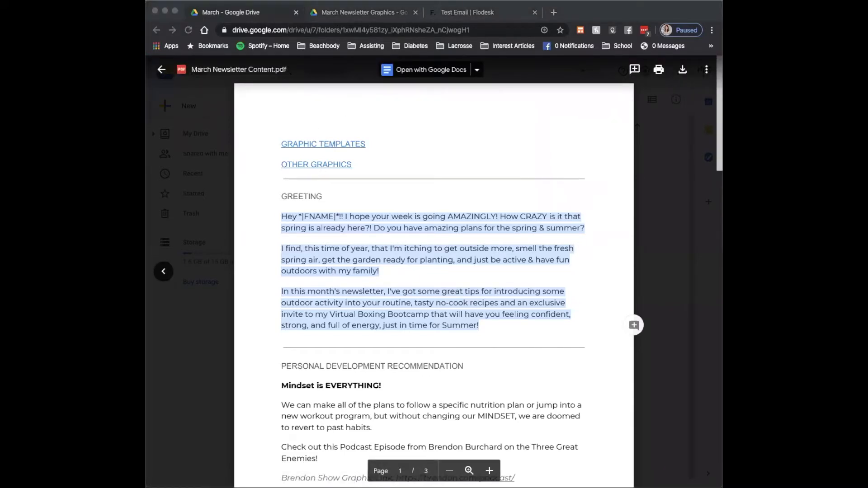
mouse_move(445, 99)
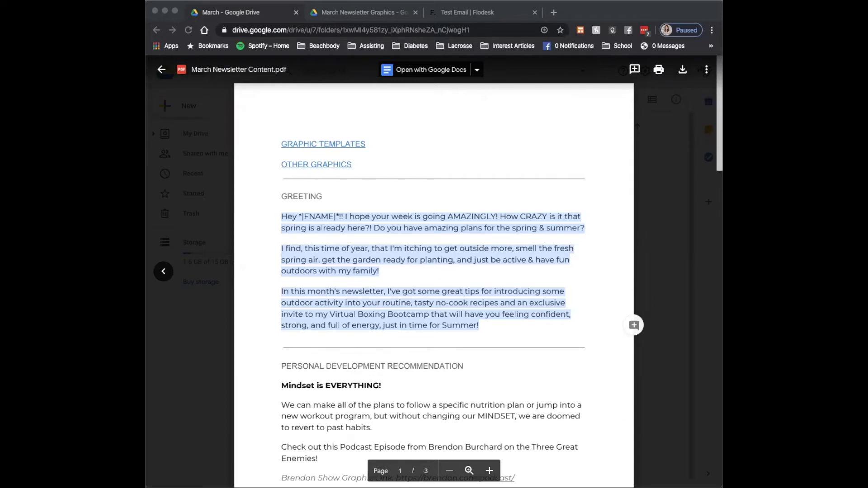
Step: Delete the logo placeholder block from the top of Test Email
click(467, 12)
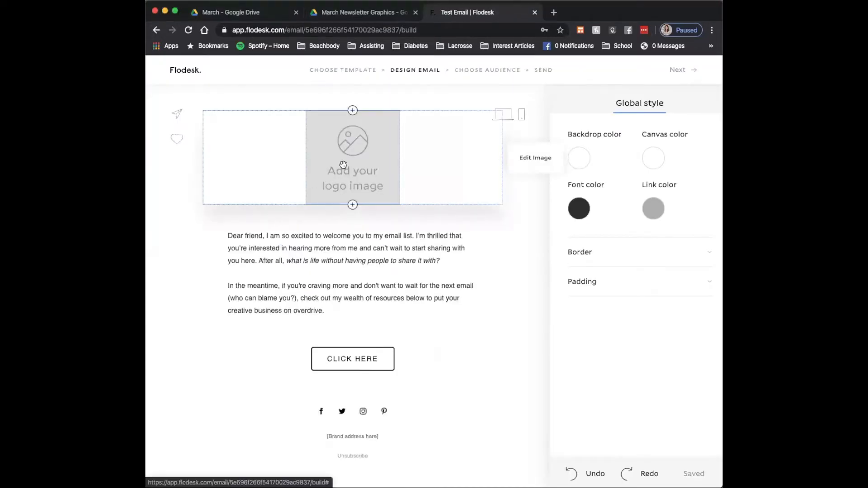
click(351, 157)
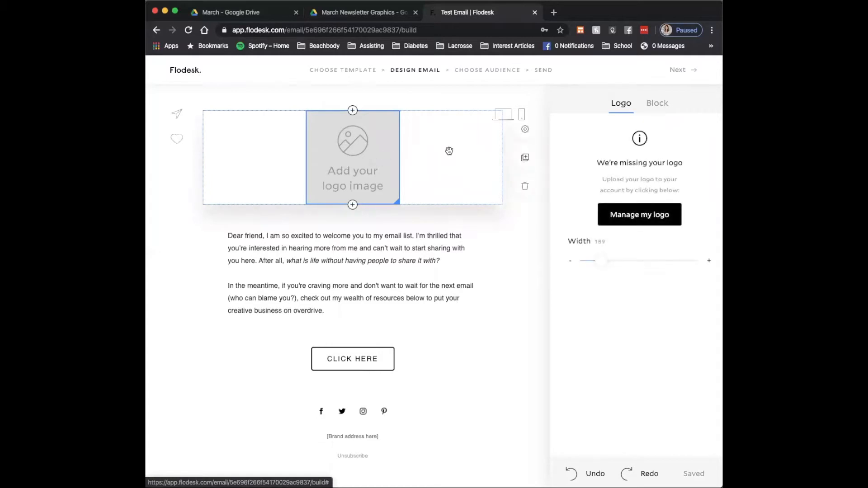
mouse_move(524, 186)
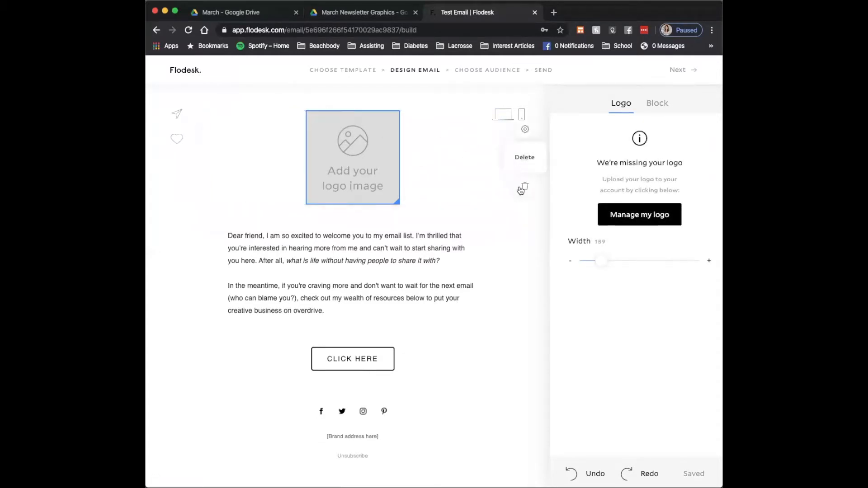
click(524, 156)
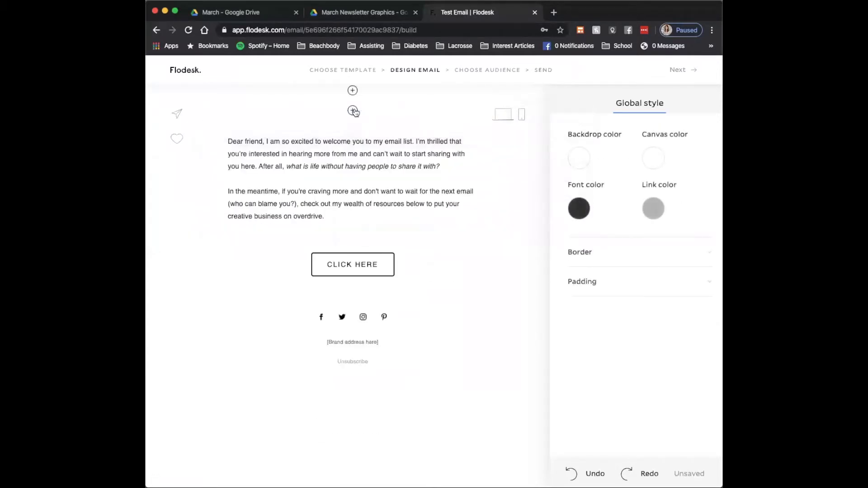
Step: Add an image block above the welcome text and upload the header banner into it
click(352, 110)
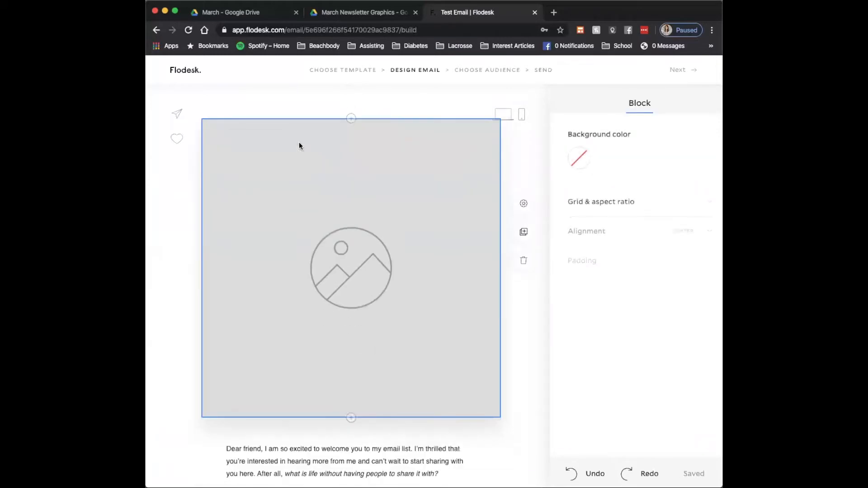
click(351, 267)
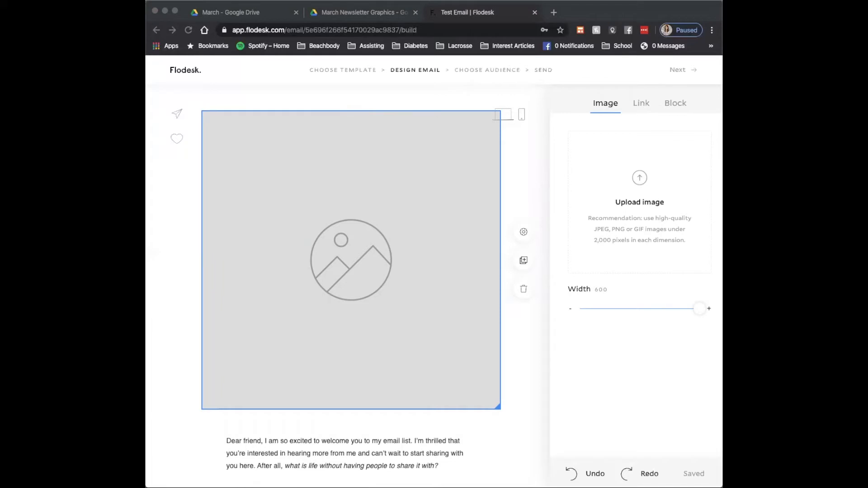
mouse_move(368, 203)
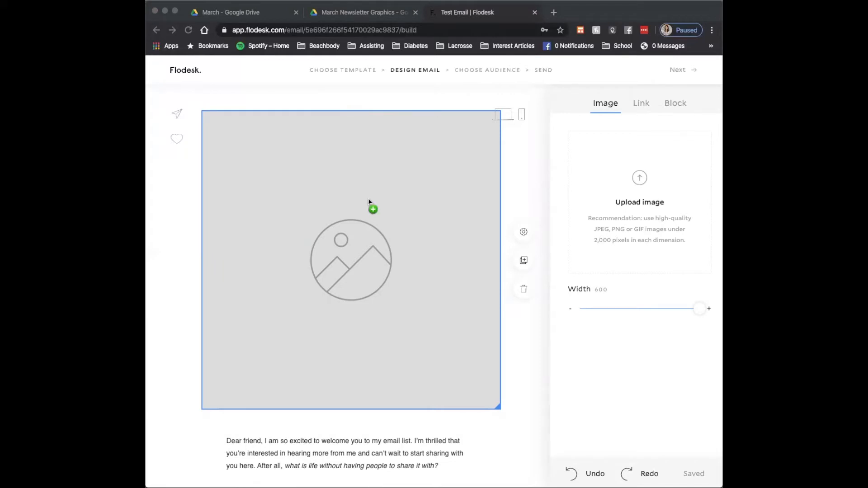
click(466, 12)
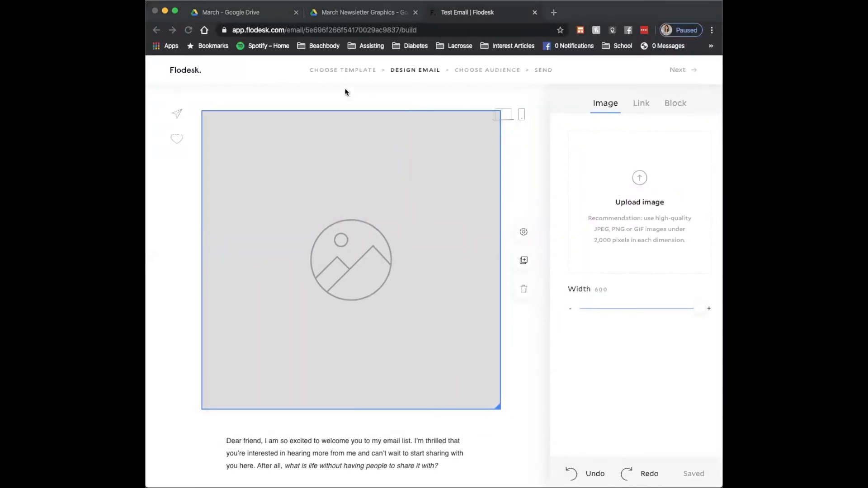
mouse_move(373, 255)
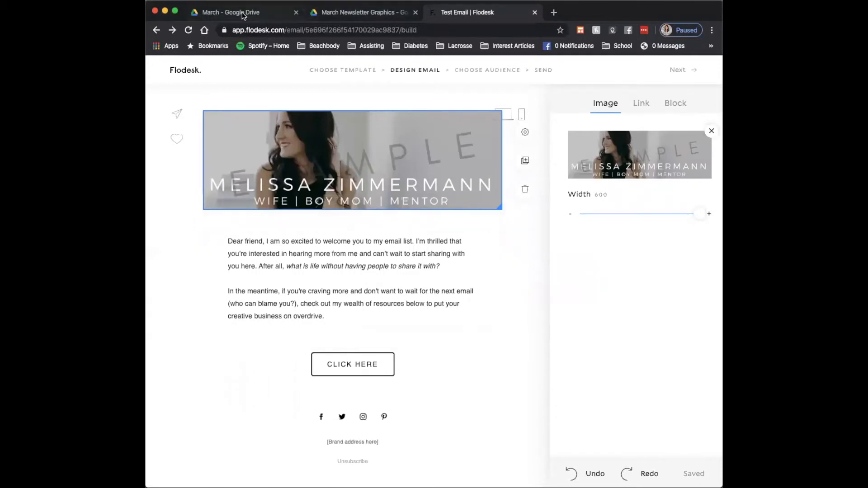
Step: Copy the selected greeting paragraphs from the newsletter content PDF in Google Drive
click(230, 12)
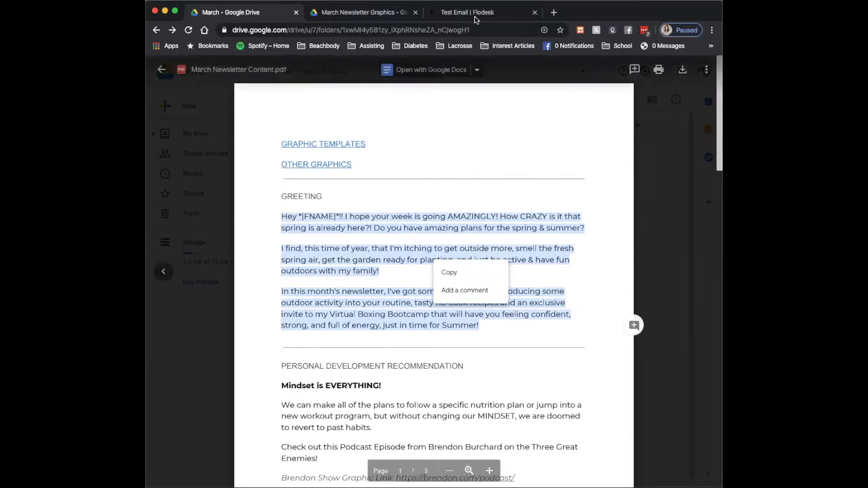
click(467, 12)
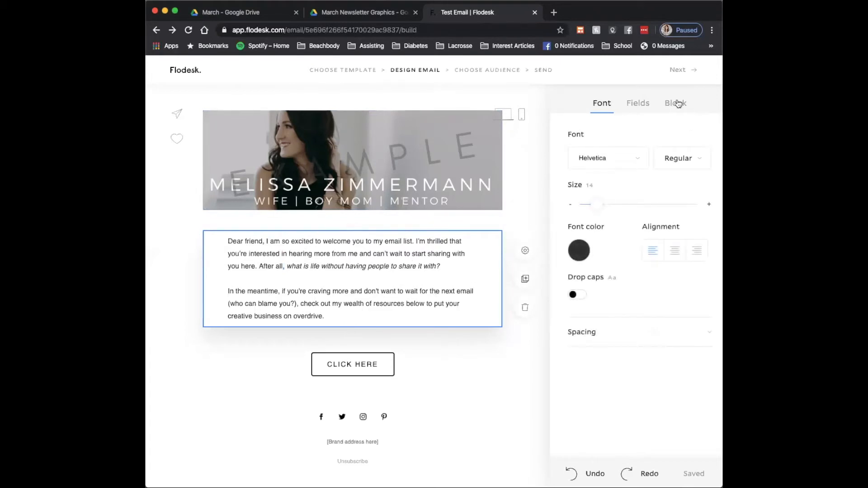
Step: Paste the March greeting paragraphs over the template text and select the old *|FNAME|* placeholder for removal
click(675, 103)
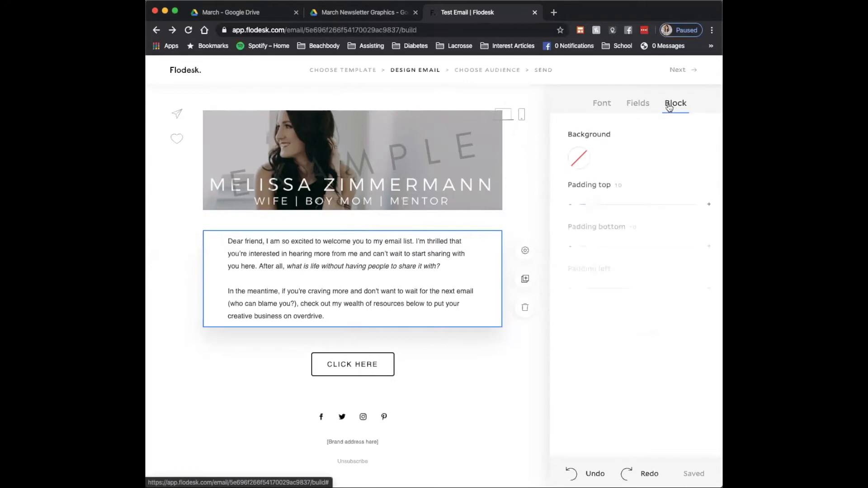
click(602, 103)
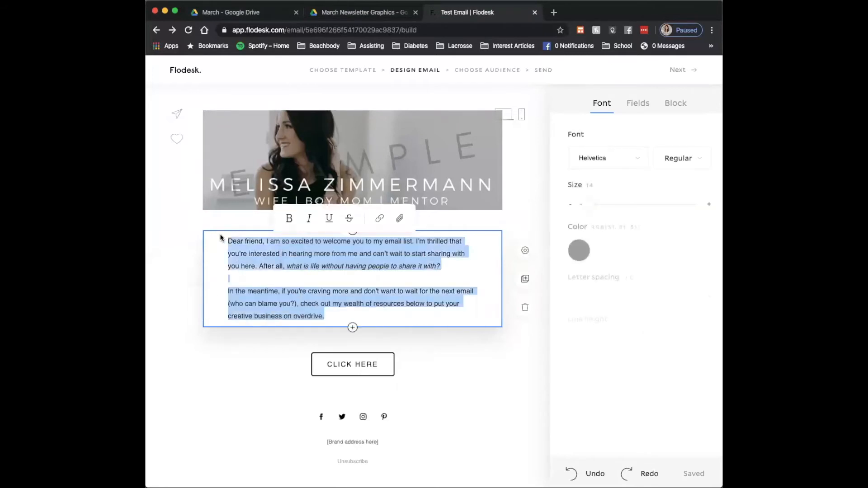
right_click(261, 255)
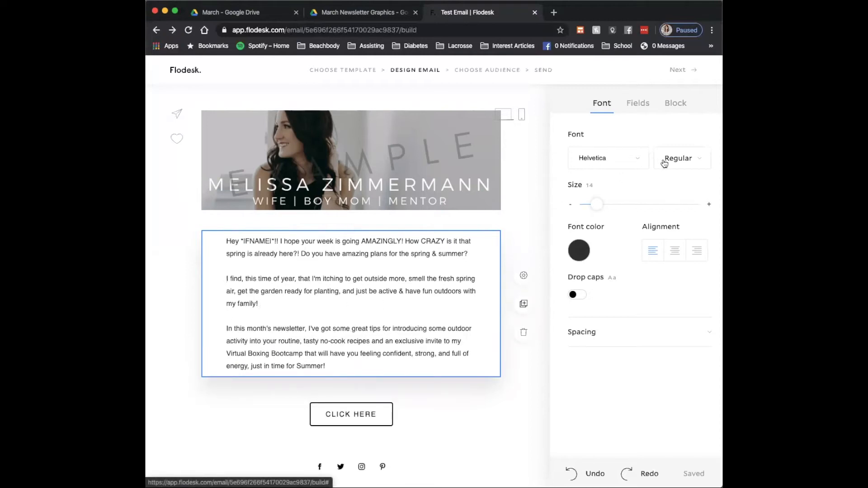
click(258, 240)
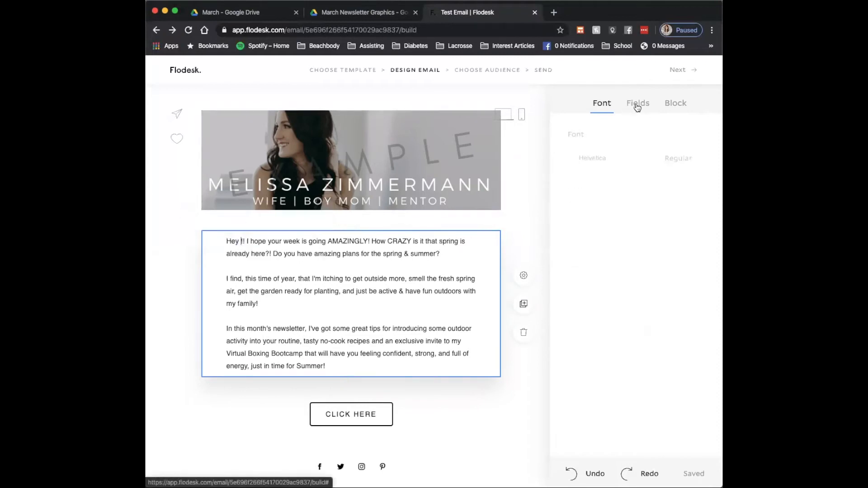
Step: Insert a subscriber first-name merge field with fallback 'Friend' into the greeting
click(638, 103)
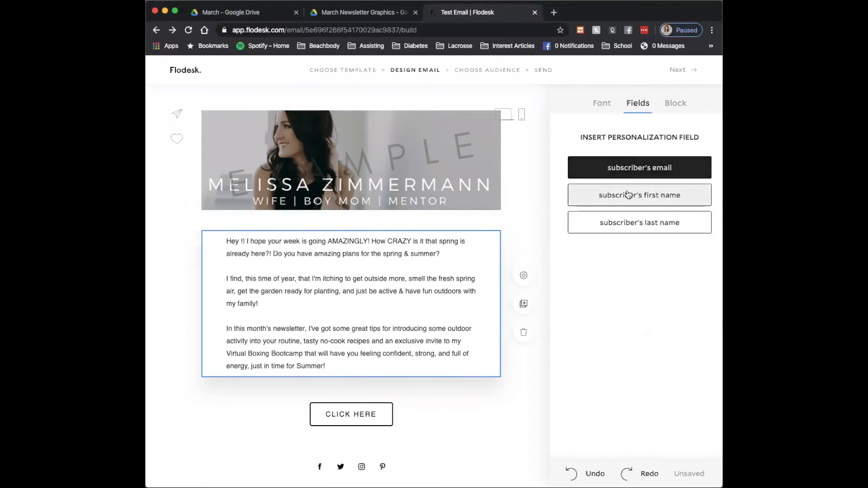
click(639, 196)
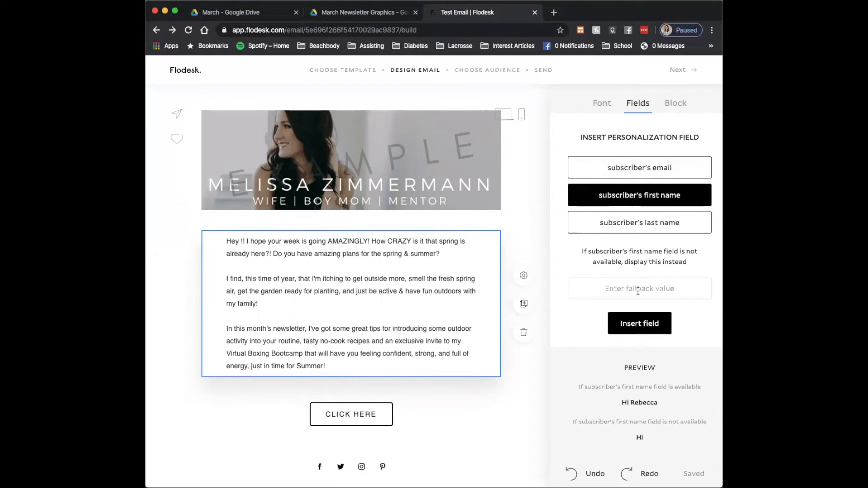
click(639, 287)
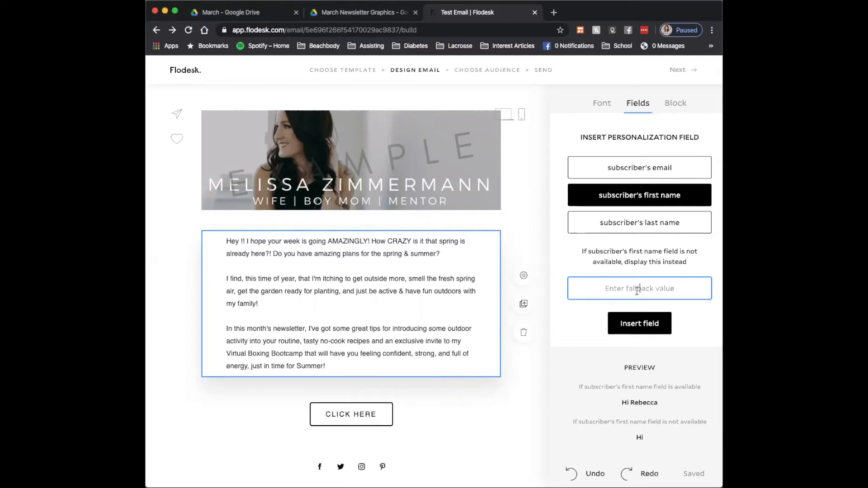
text(Friend)
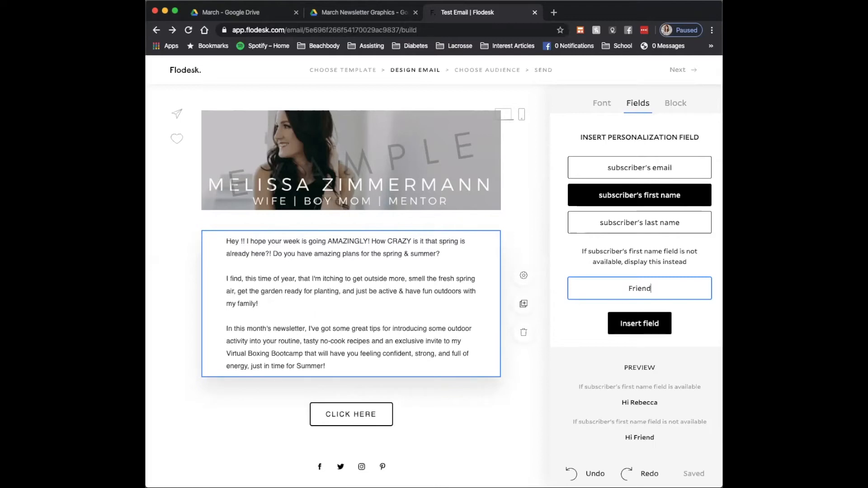
click(639, 323)
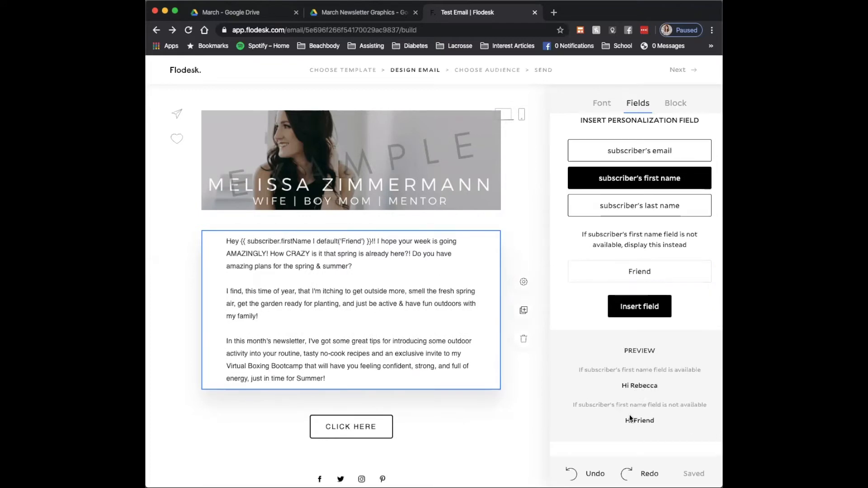
click(601, 103)
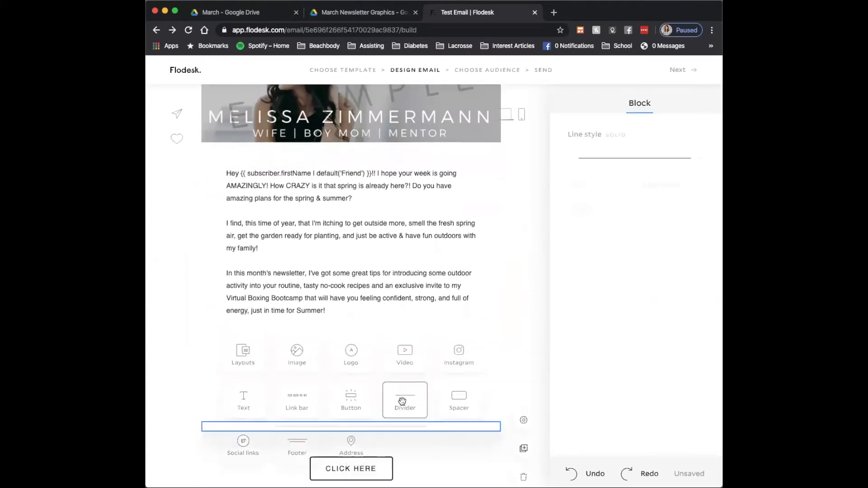
Step: Insert a Divider block below the greeting text, above the call-to-action
click(405, 399)
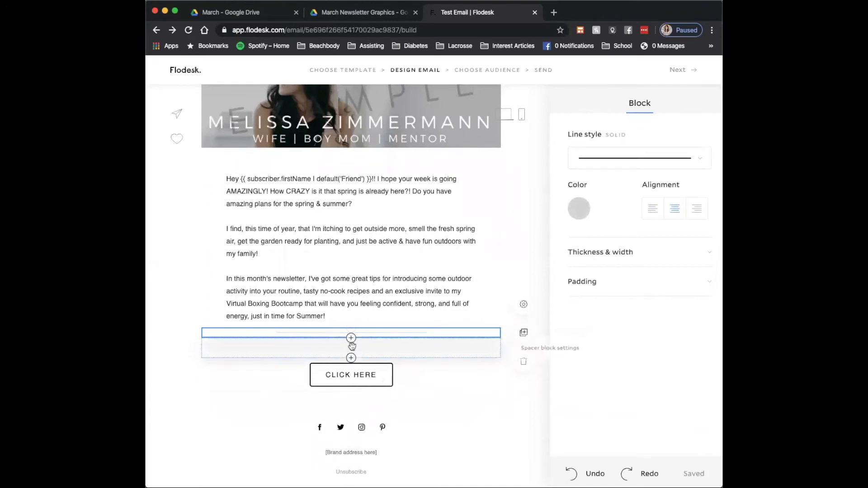
click(350, 375)
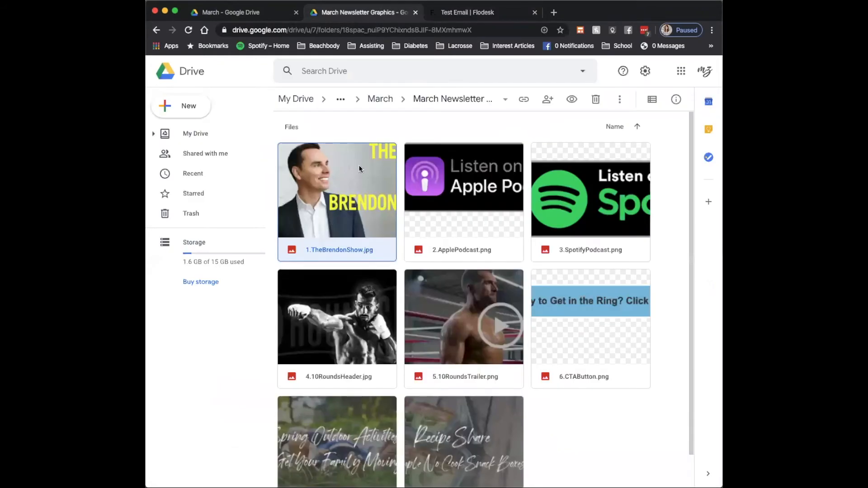
click(481, 12)
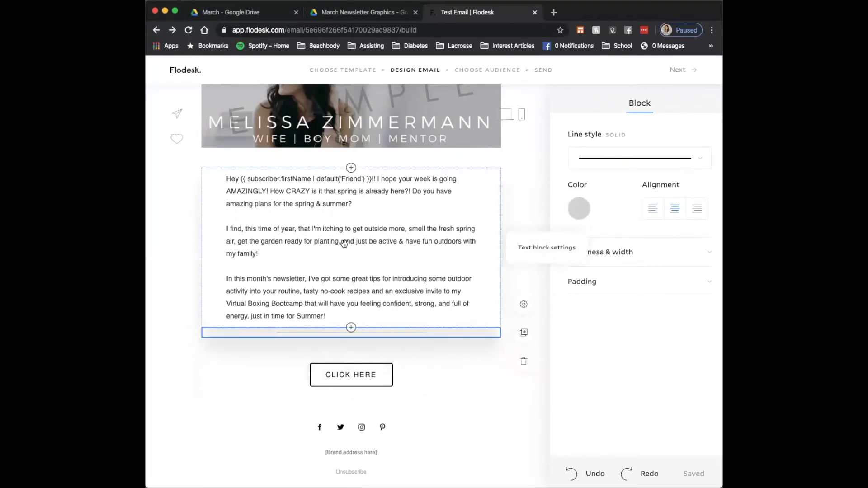
click(321, 159)
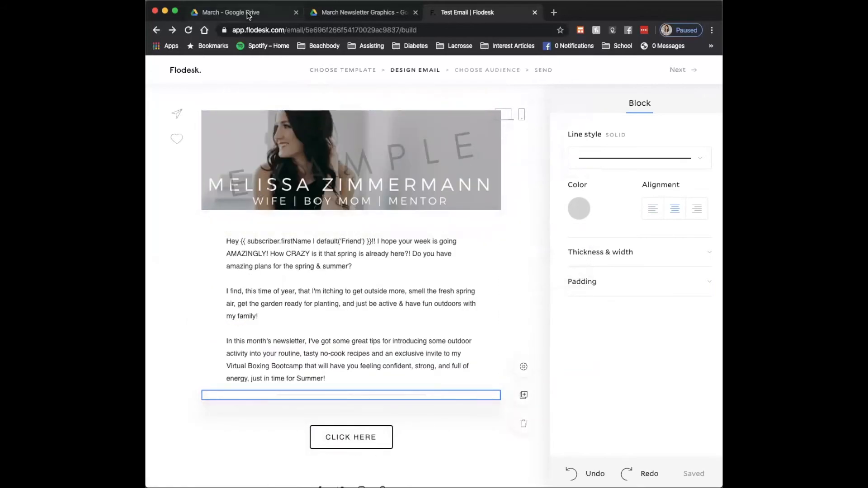
click(227, 12)
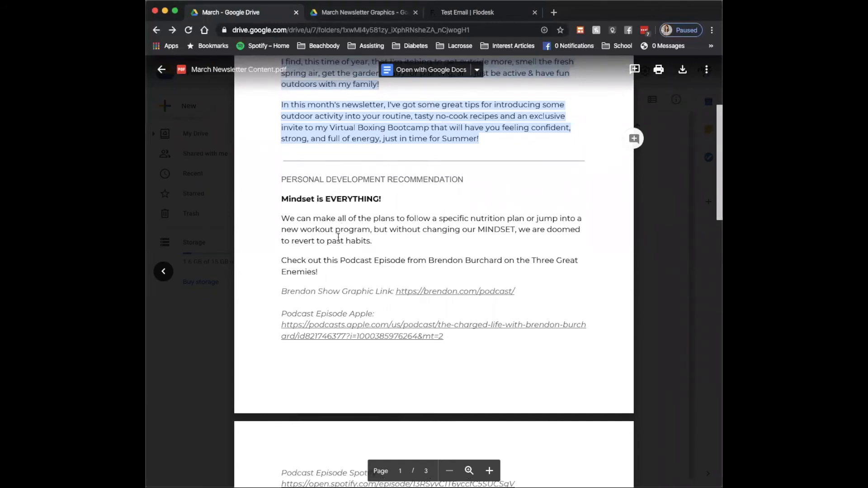
scroll(up, 3)
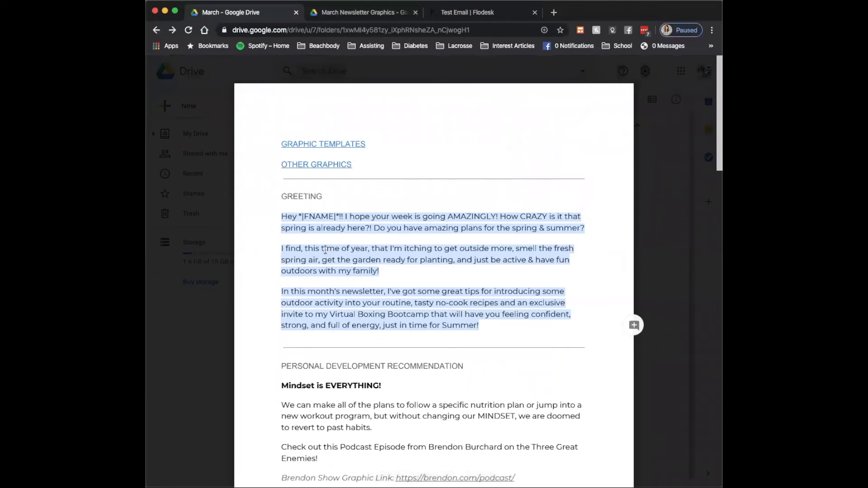
click(467, 12)
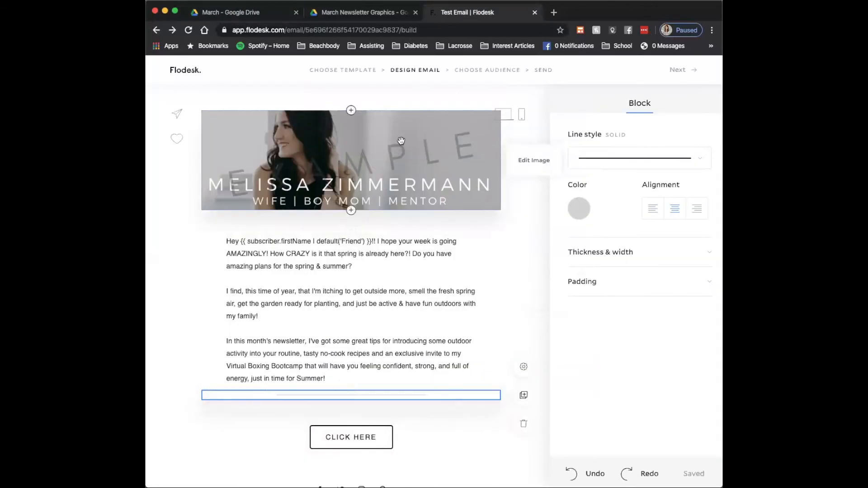
Step: Link the header banner image to the web address '//melissazimme'
click(351, 161)
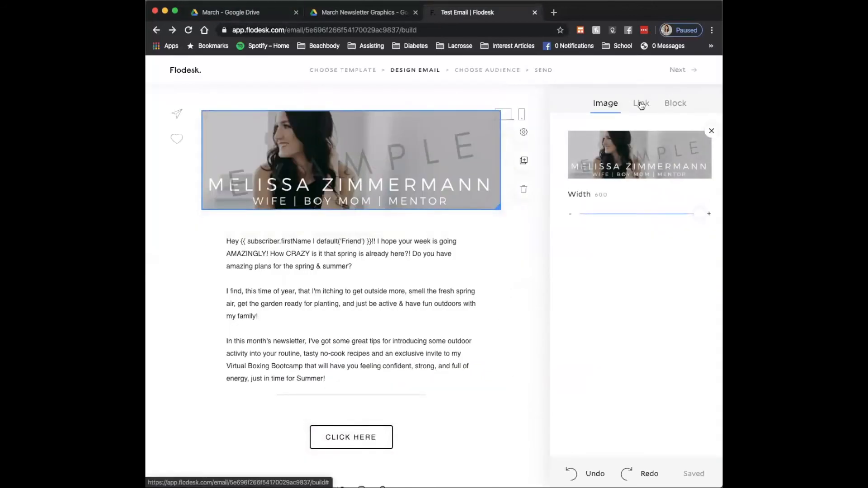
click(640, 103)
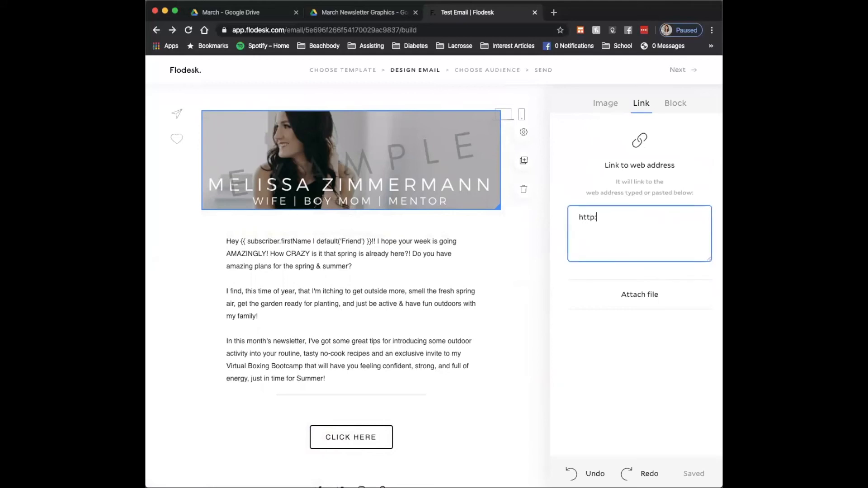
text(//melissazimme)
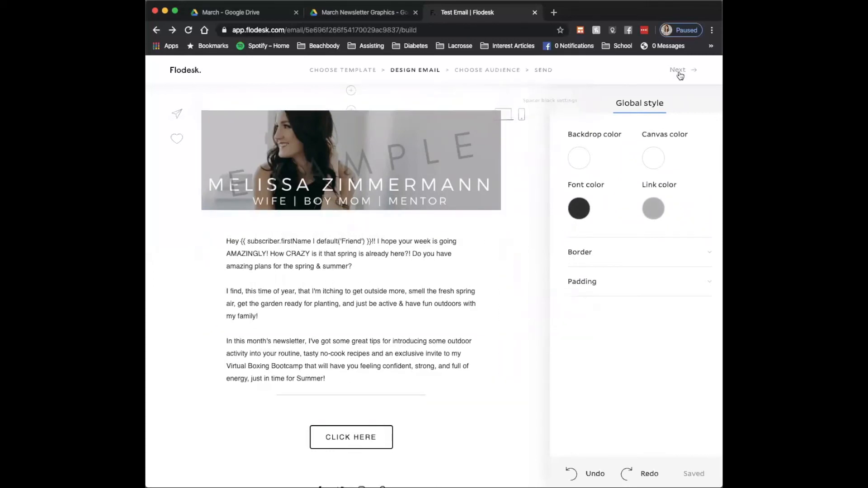
mouse_move(687, 469)
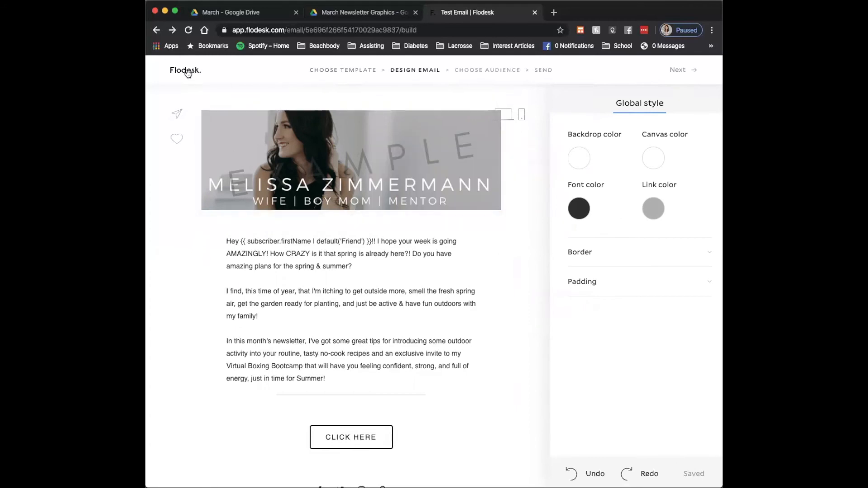
Step: Return to the emails list and show the actions menu on the Test Email draft card
click(185, 70)
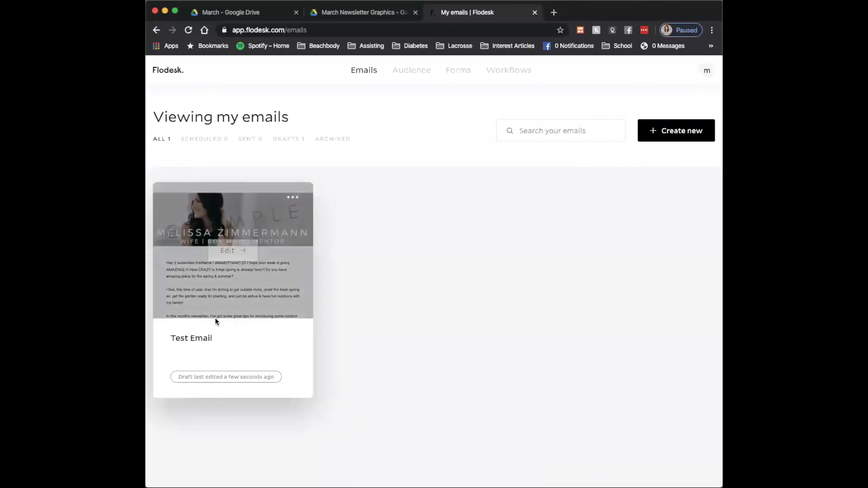
click(292, 198)
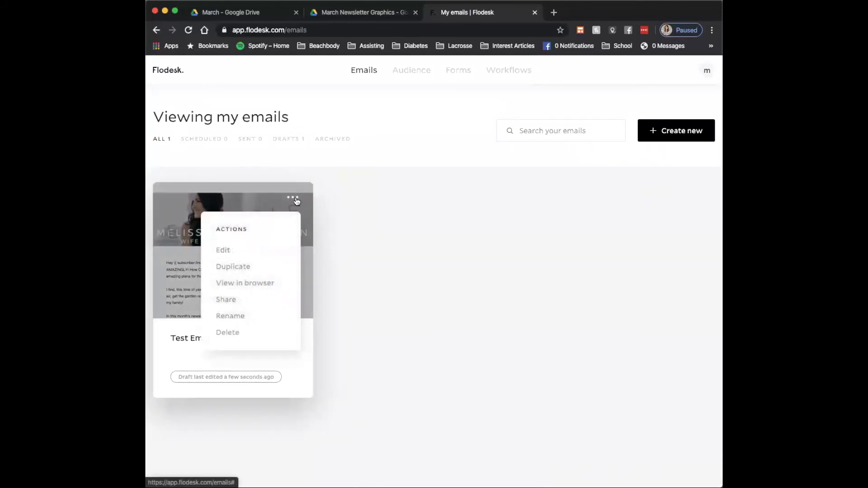
mouse_move(232, 265)
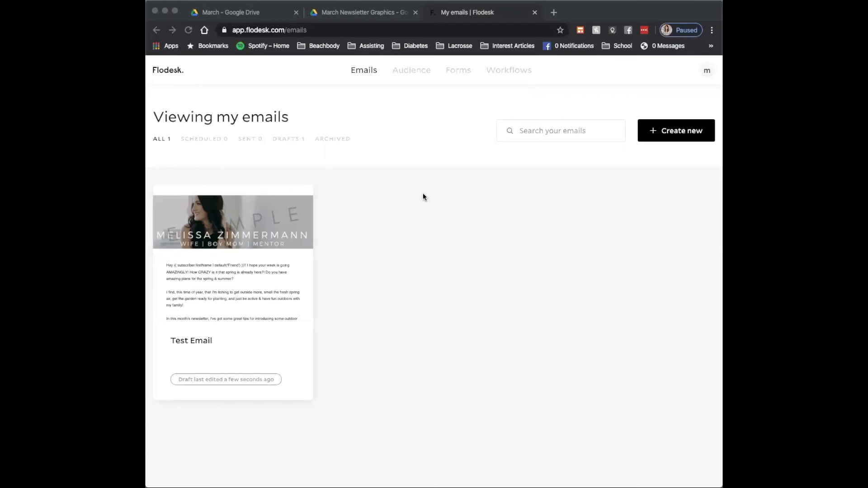
mouse_move(313, 311)
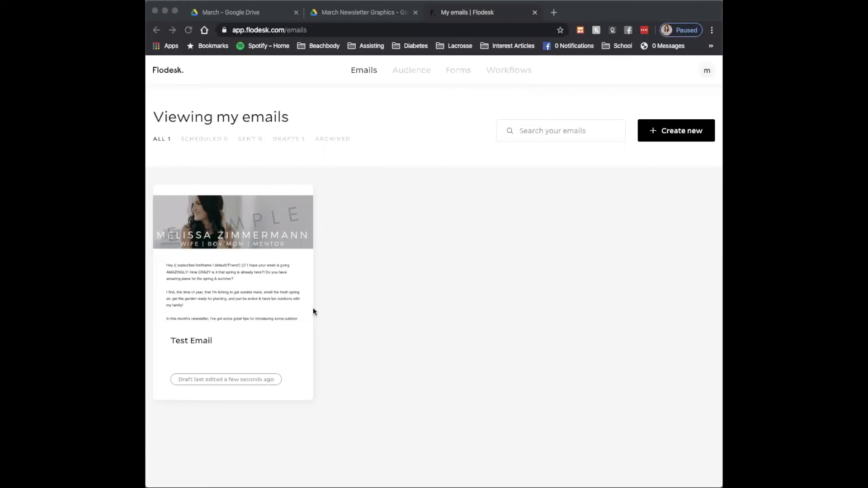